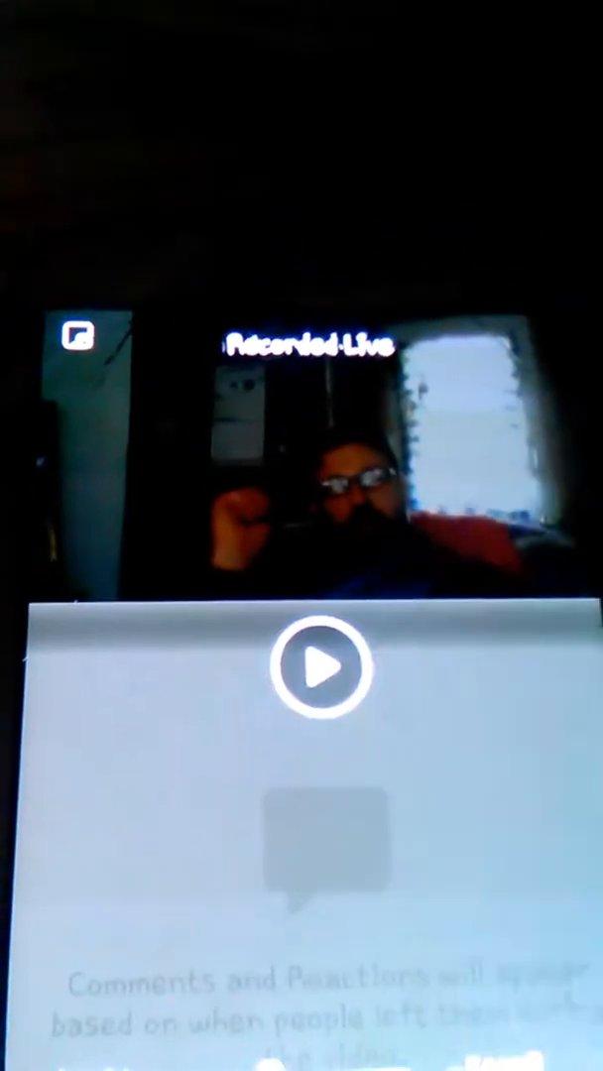
pyautogui.click(321, 666)
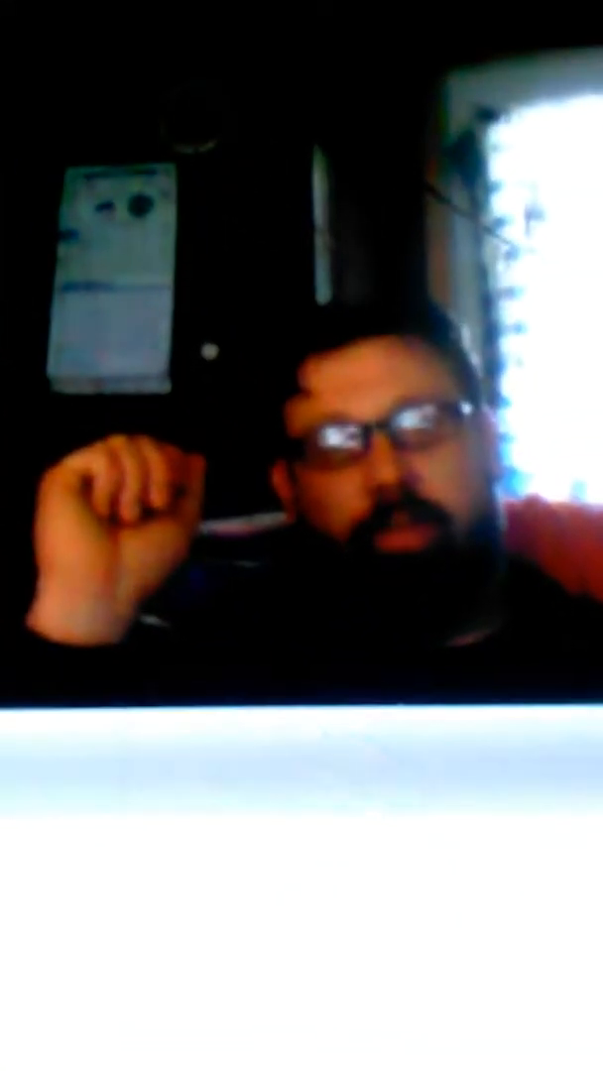